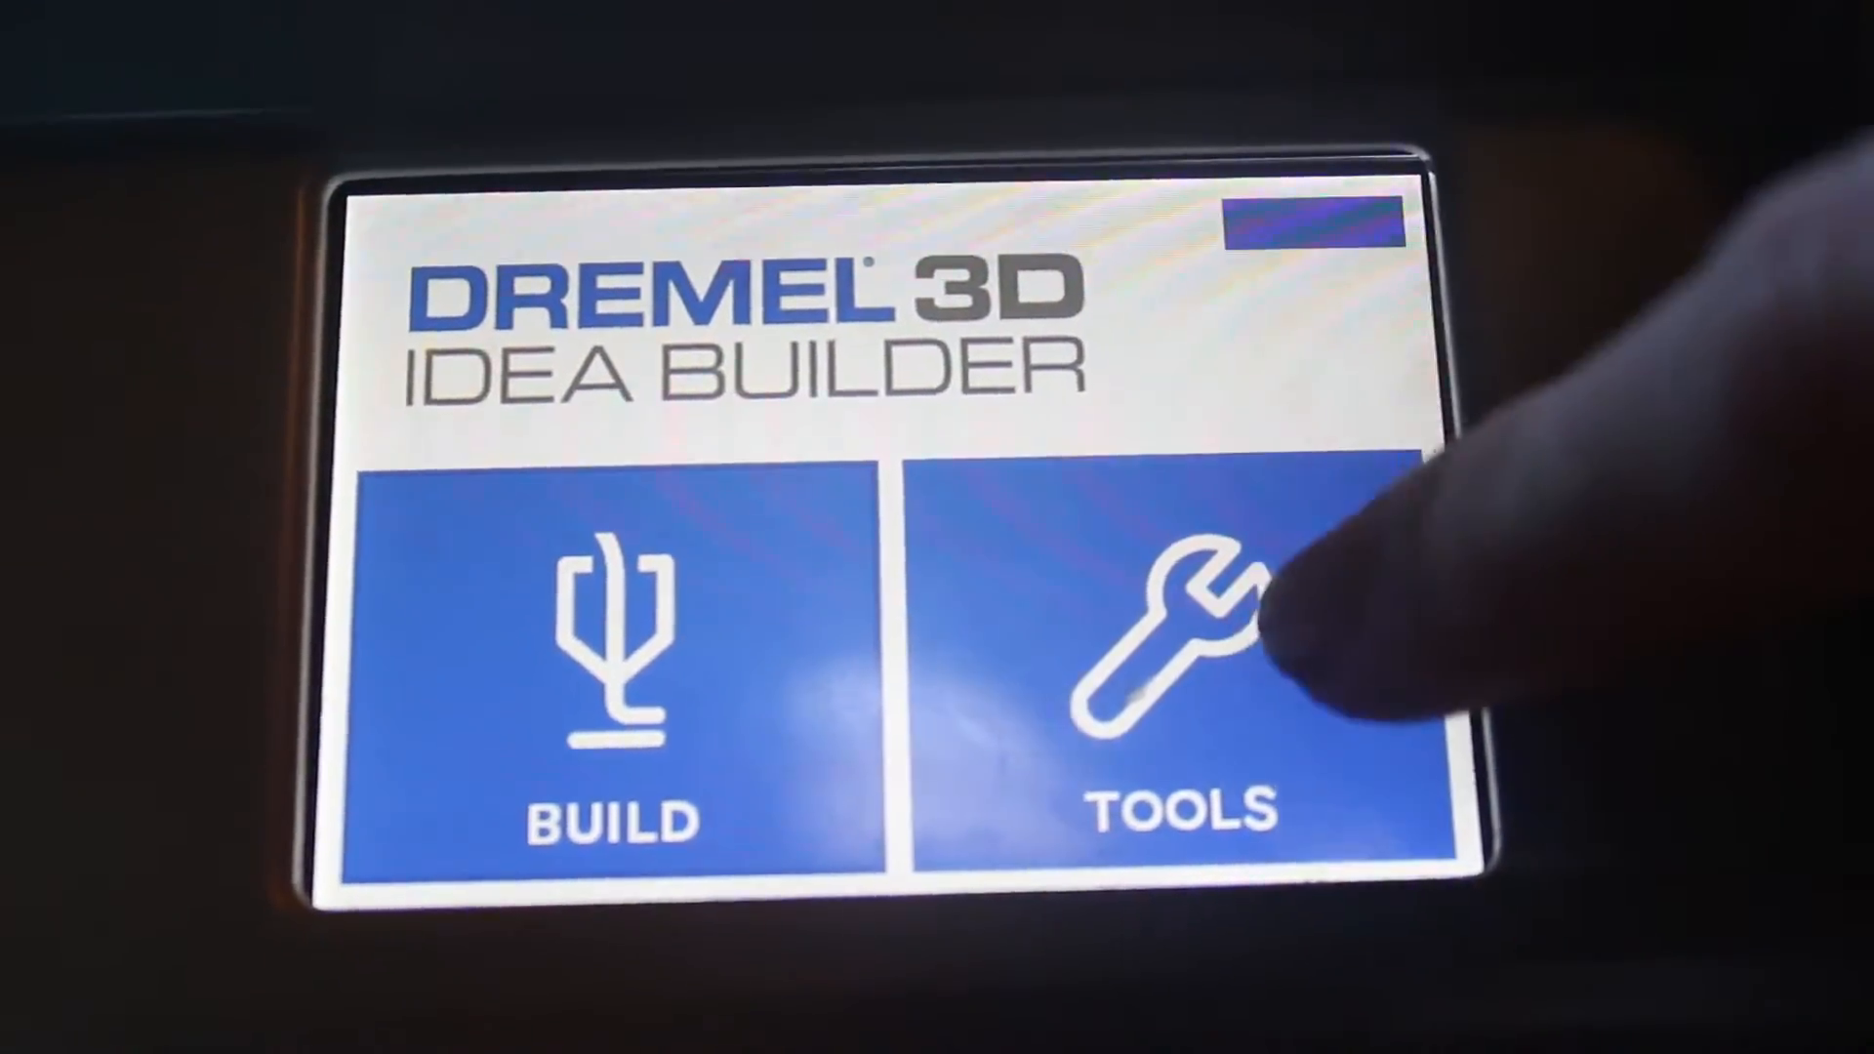
# - Enter the TOOLS menu on the Dremel Idea Builder's touchscreen home screen
pyautogui.click(1177, 664)
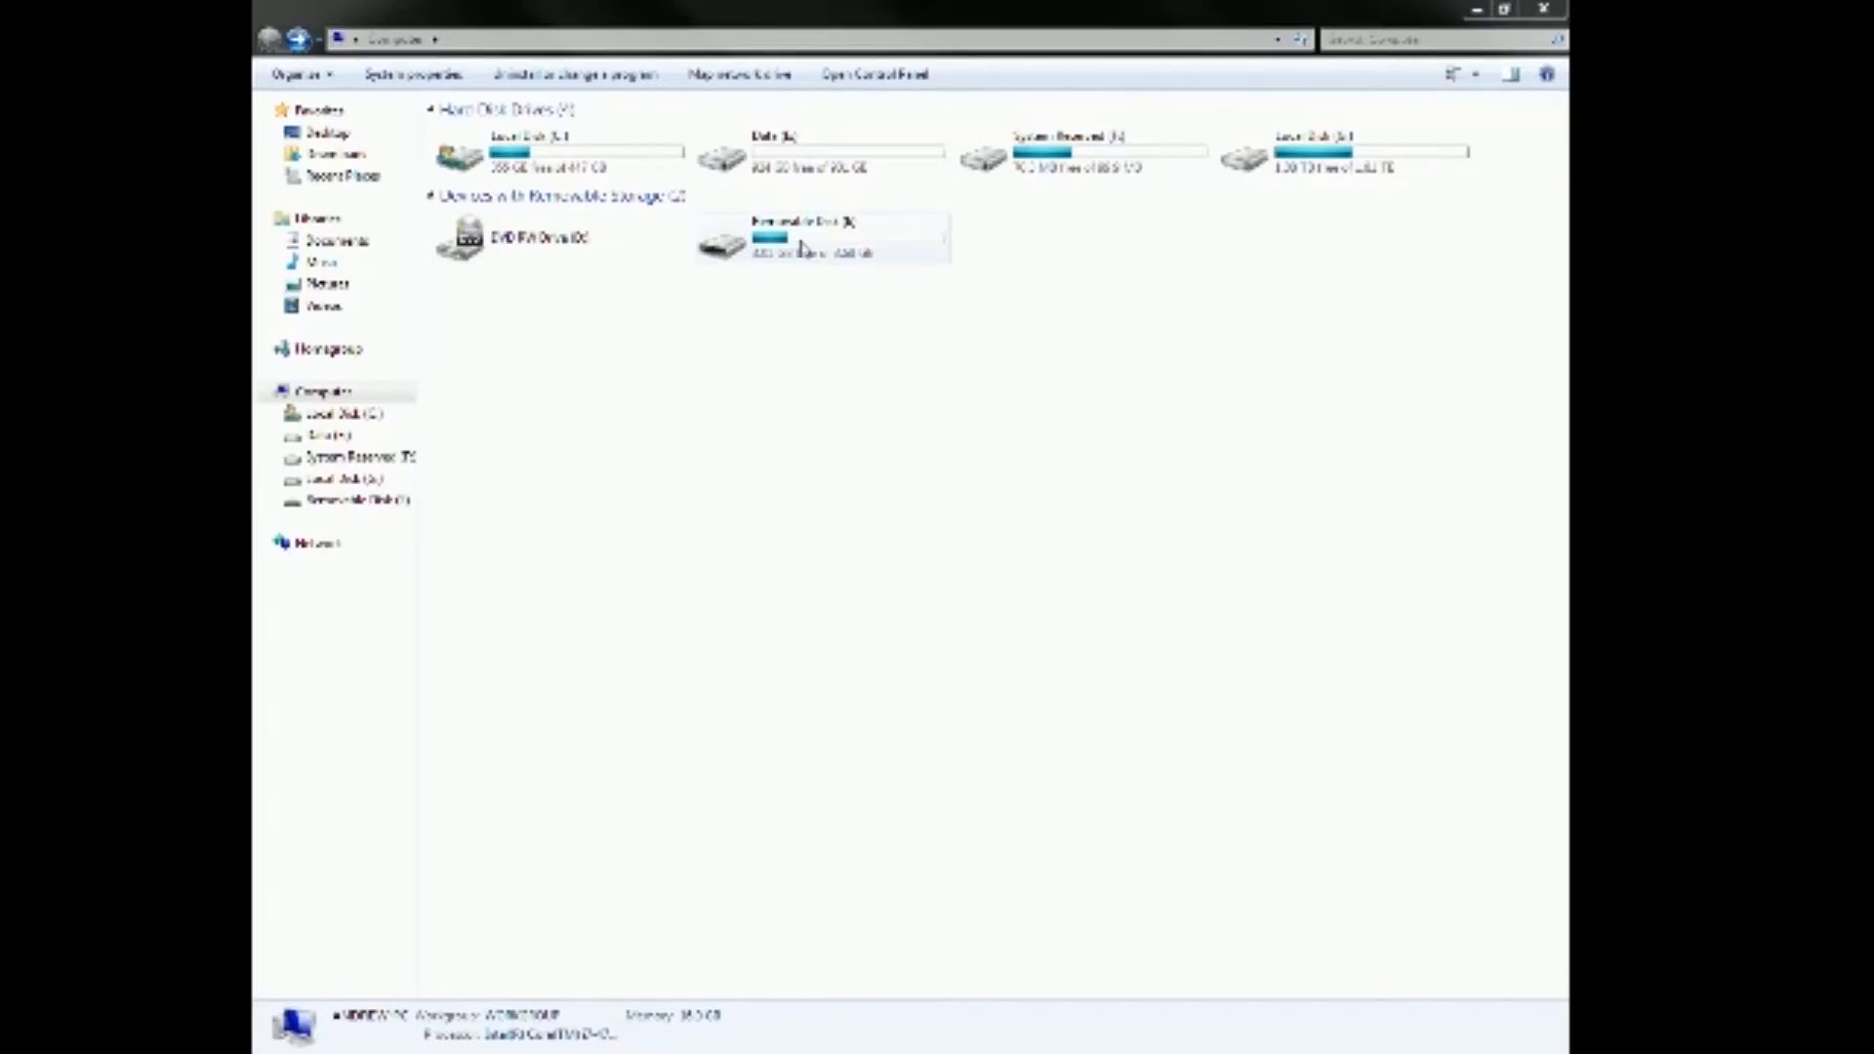
pyautogui.moveTo(812, 246)
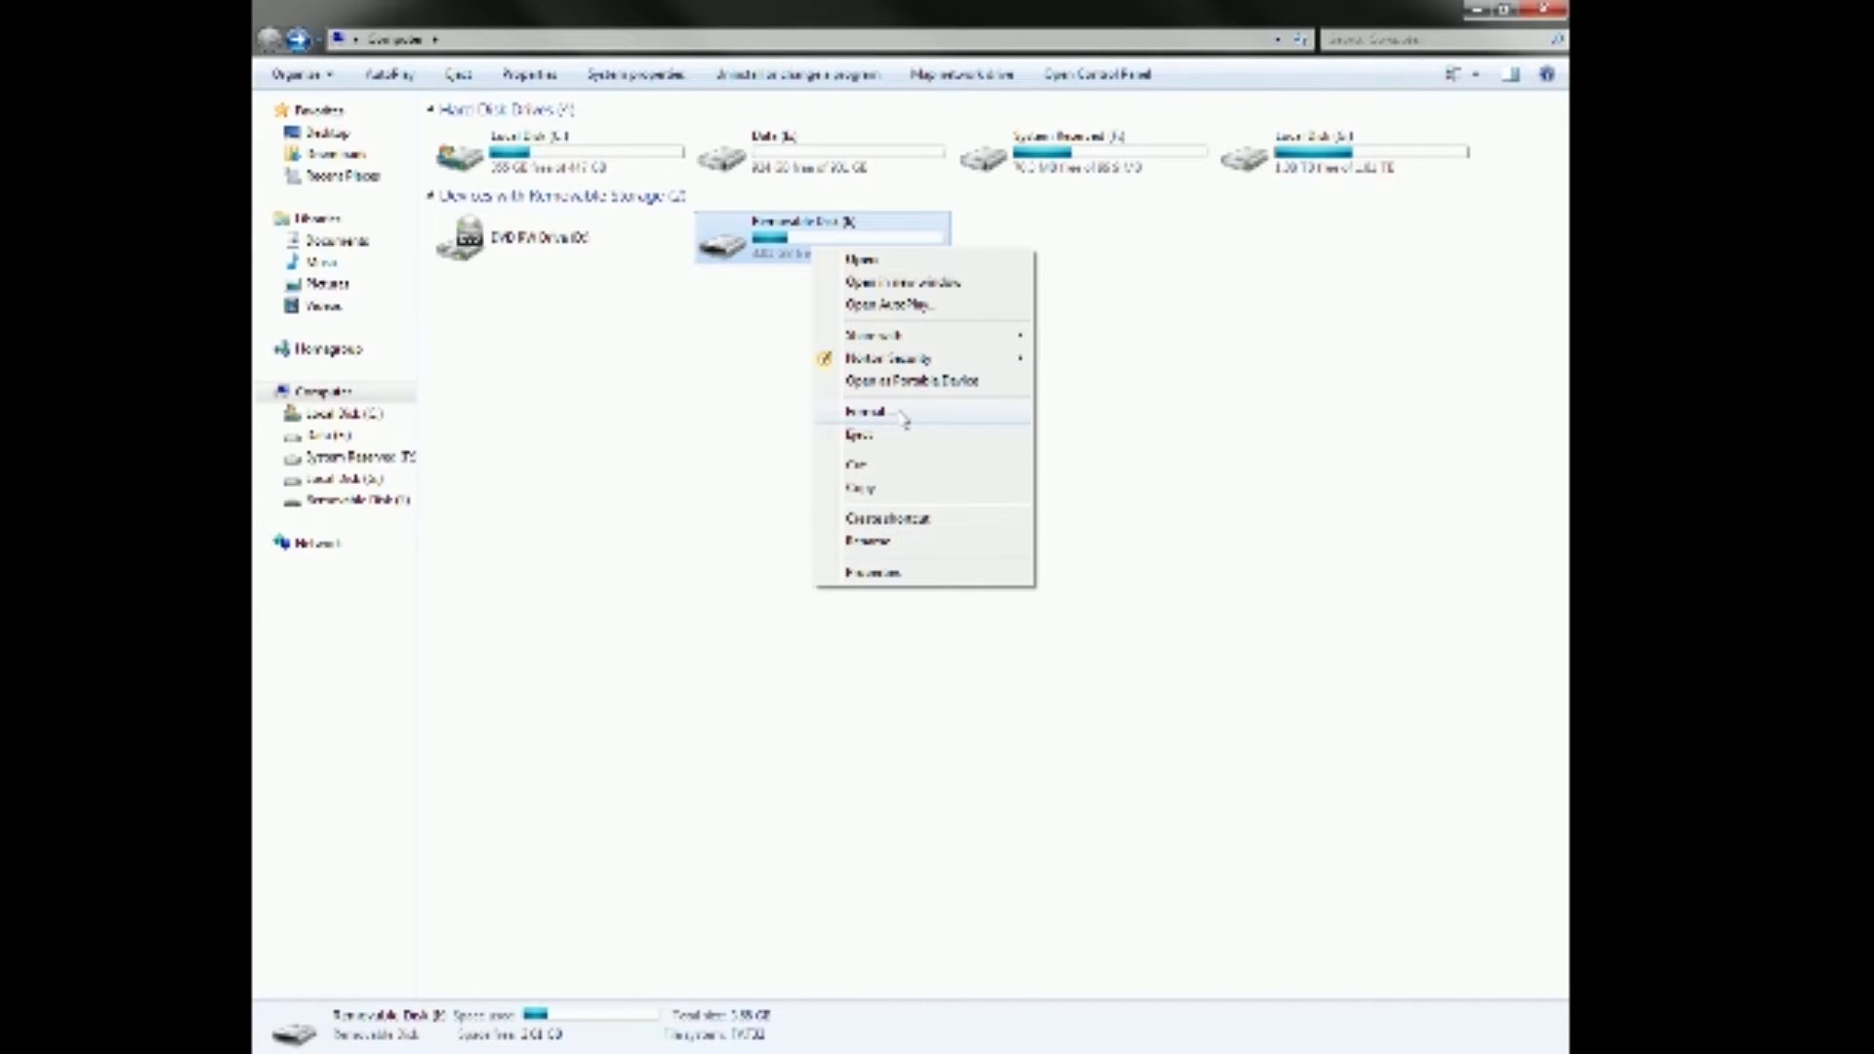
# - Choose Format… for the Removable Disk holding the printer's SD card
pyautogui.click(864, 412)
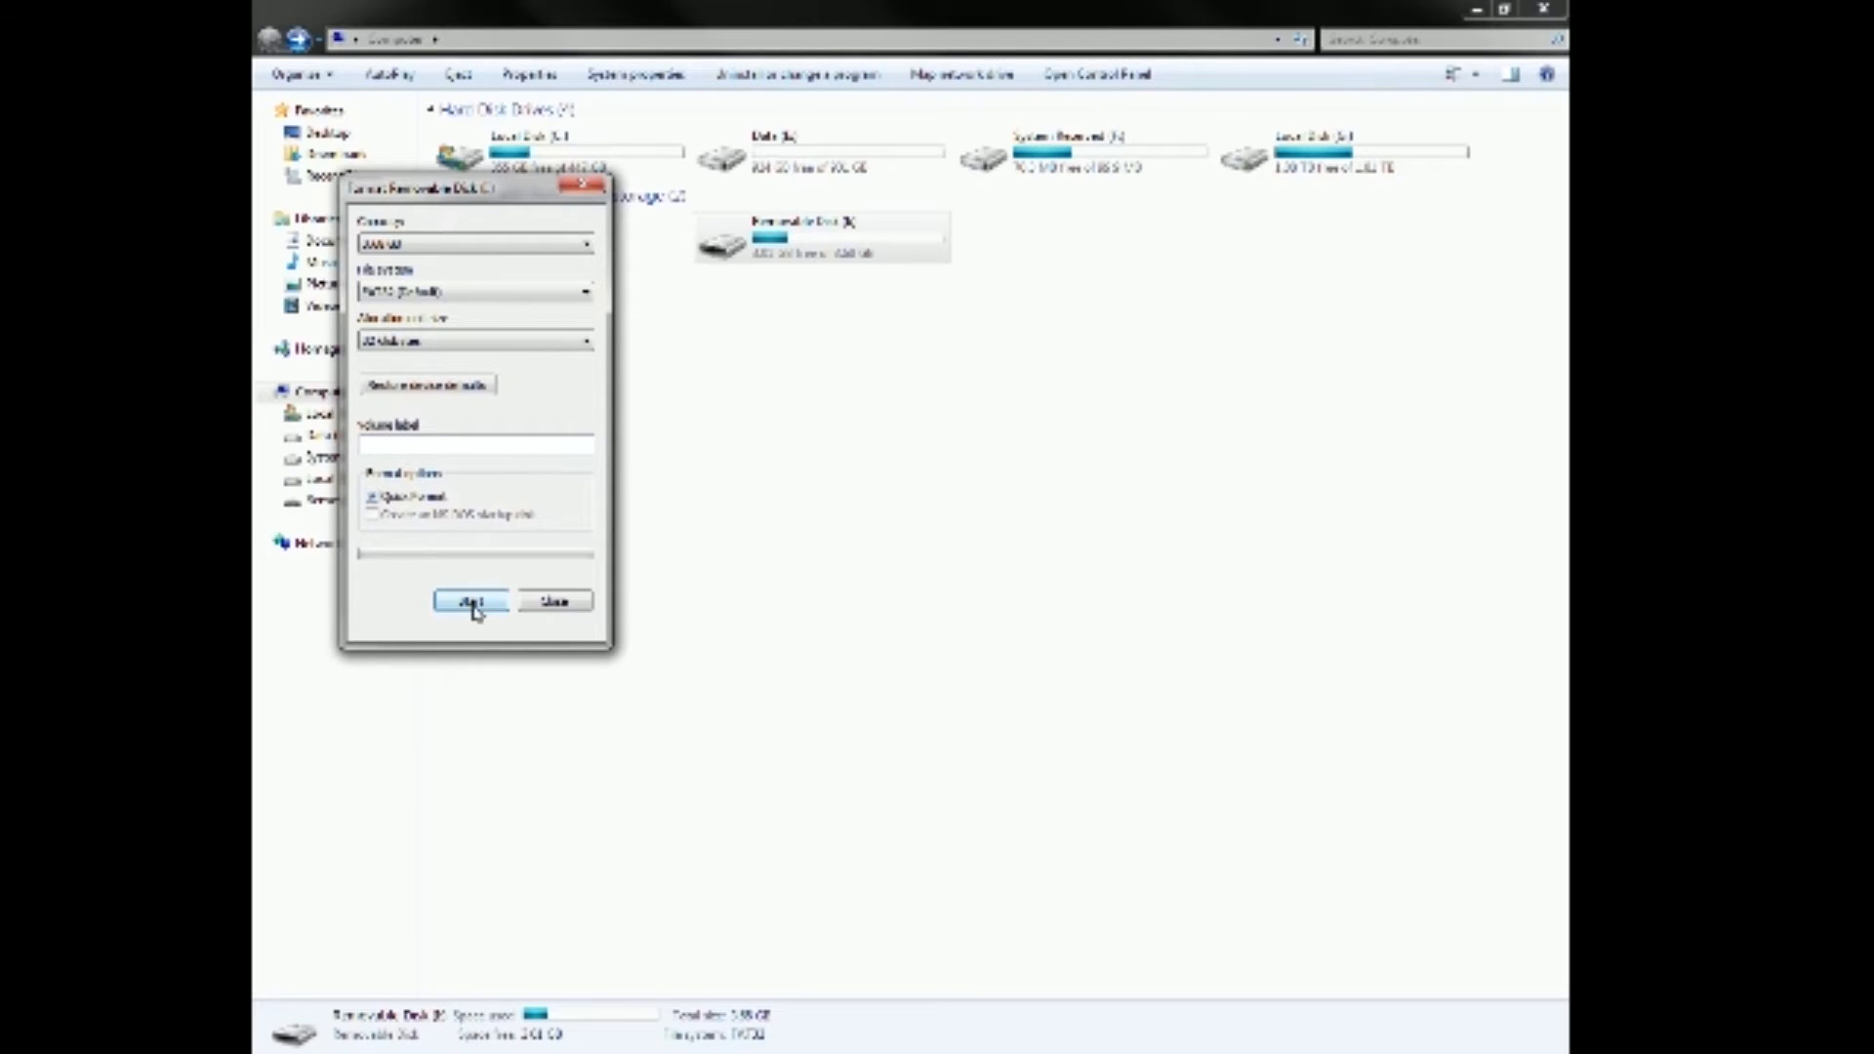
# - Run the quick format, accepting the data-loss warning and the Format Complete notice
pyautogui.click(469, 599)
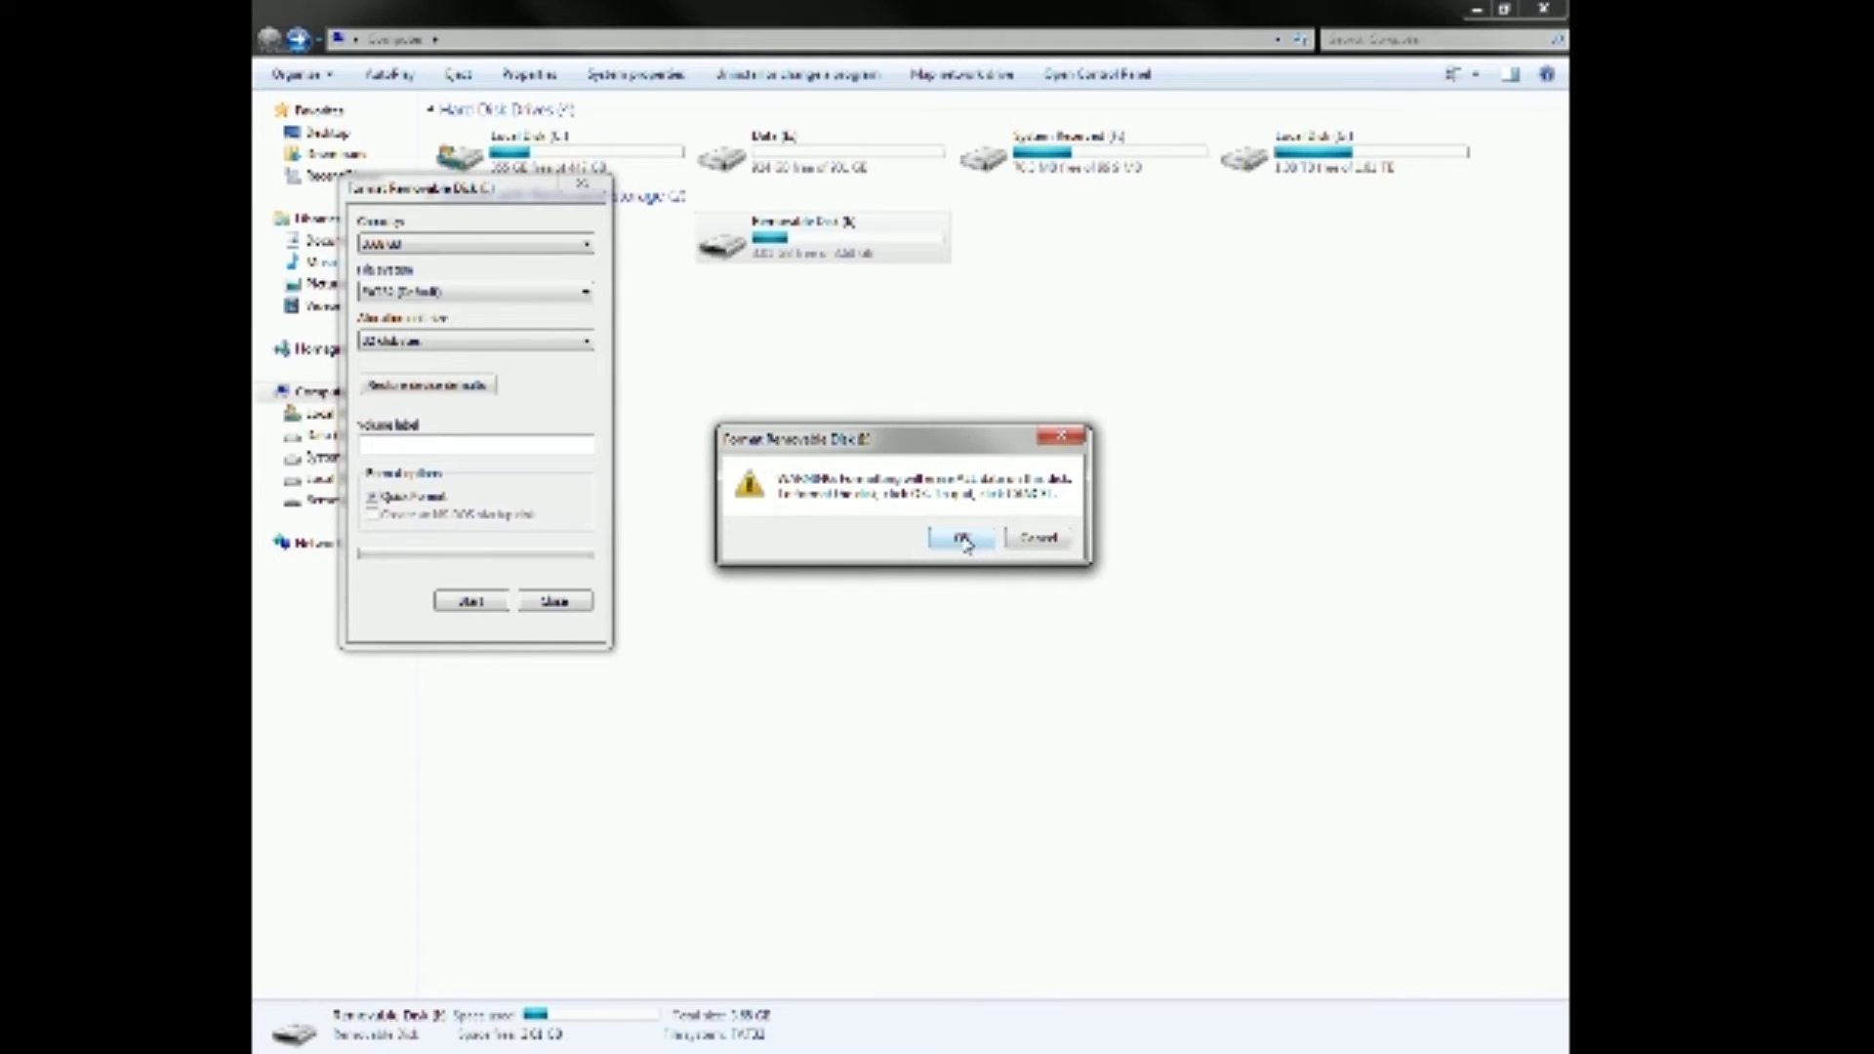
pyautogui.click(962, 539)
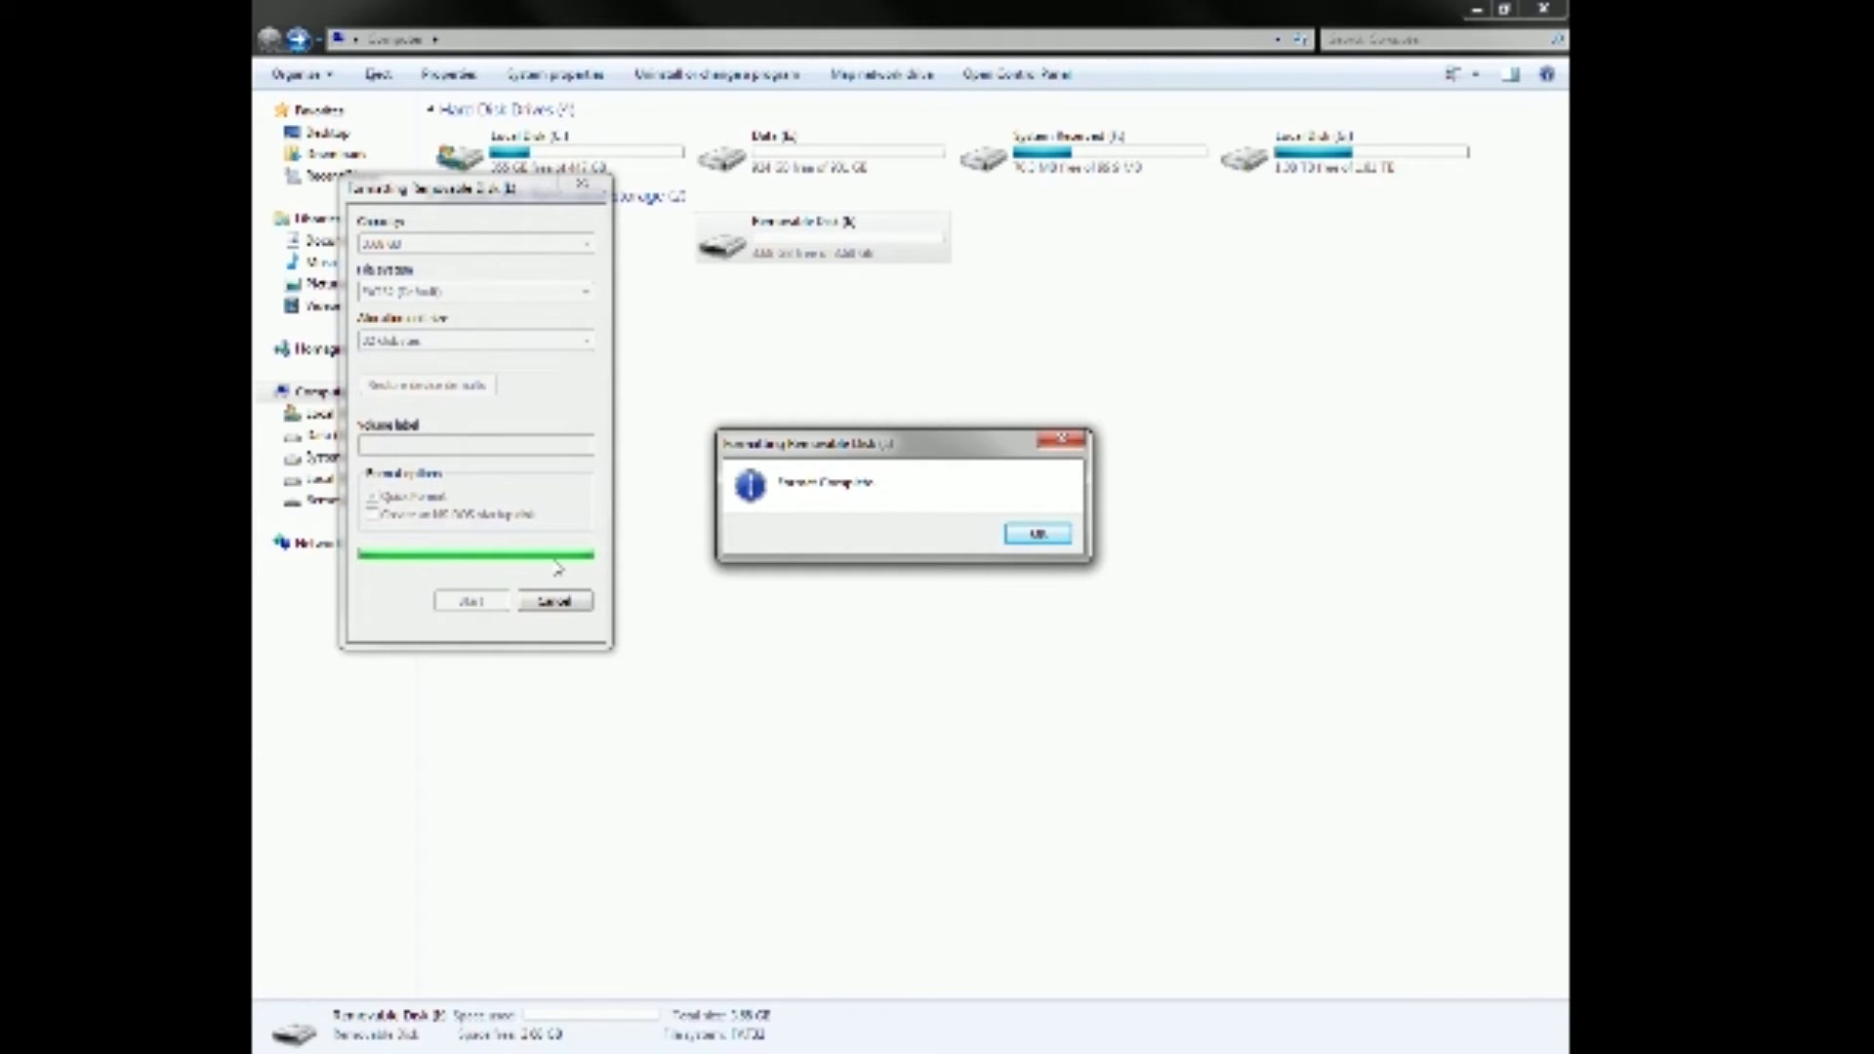
pyautogui.moveTo(854, 584)
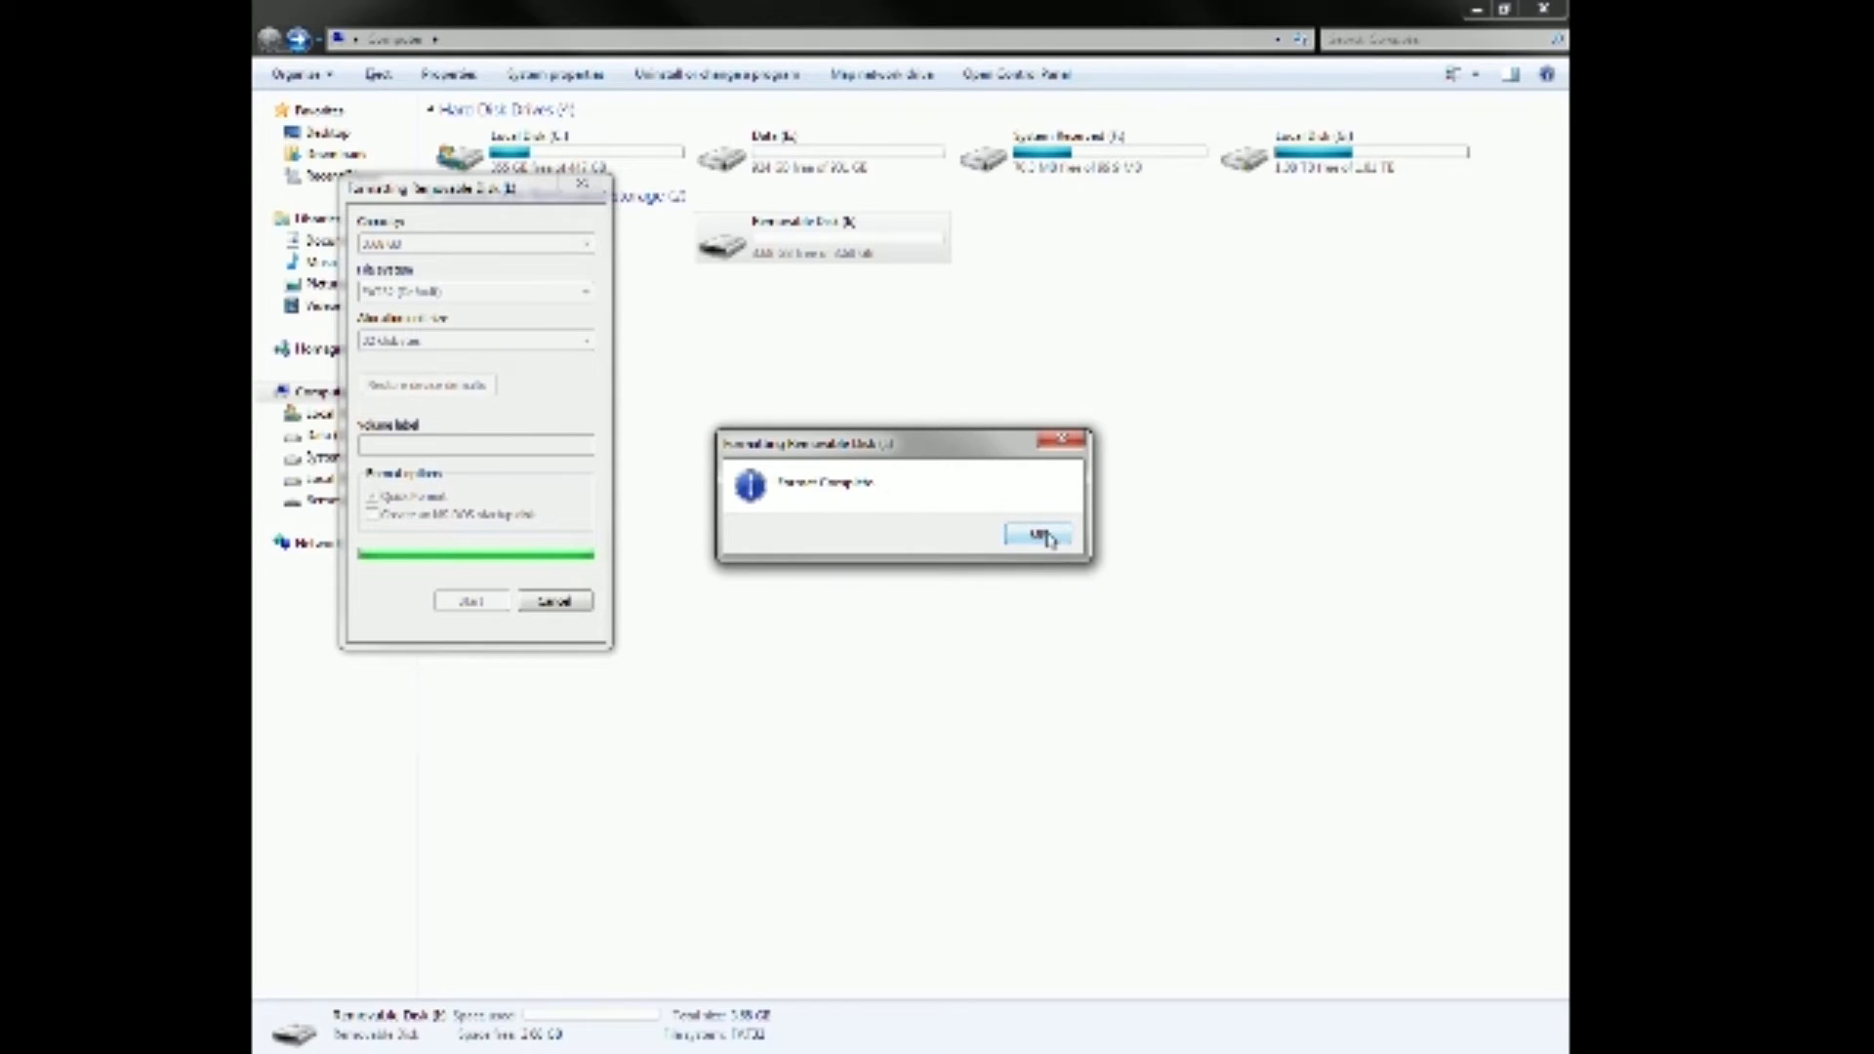
pyautogui.click(1039, 533)
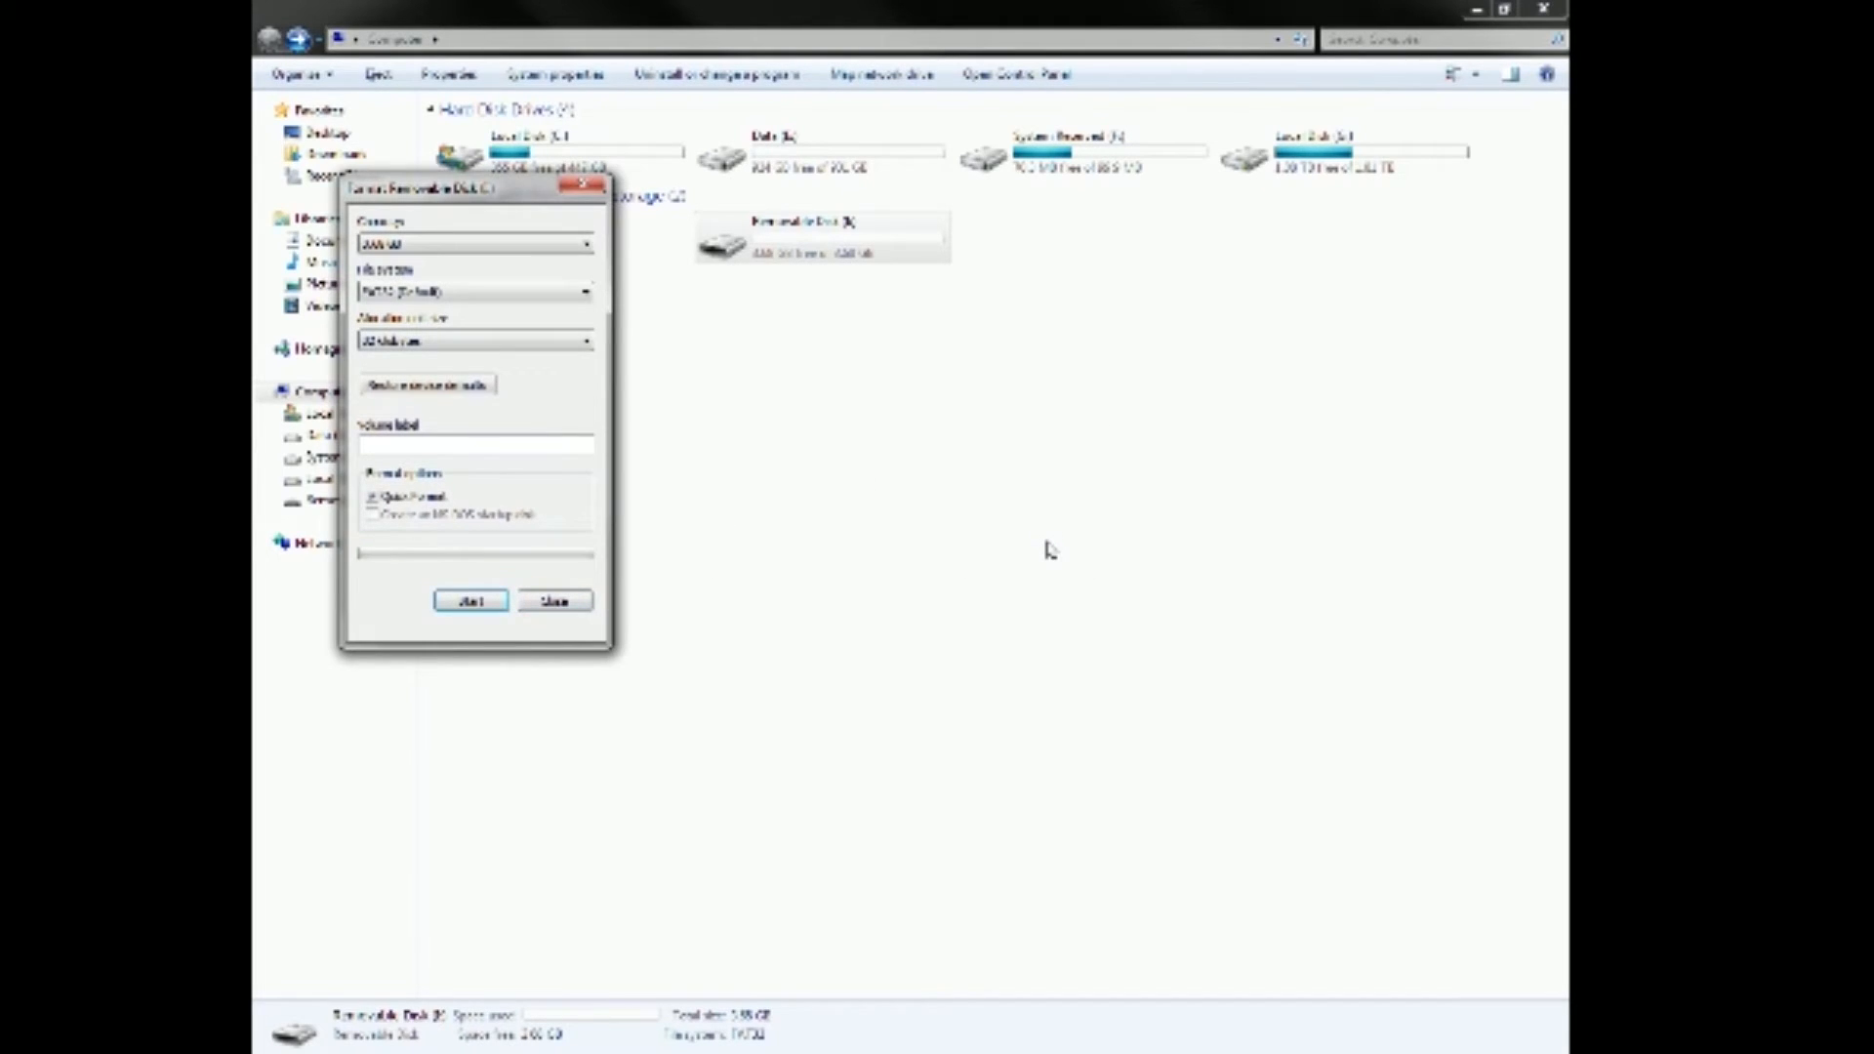
# - Close the Format dialog and select the first replacement folder in the downloaded files
pyautogui.click(552, 599)
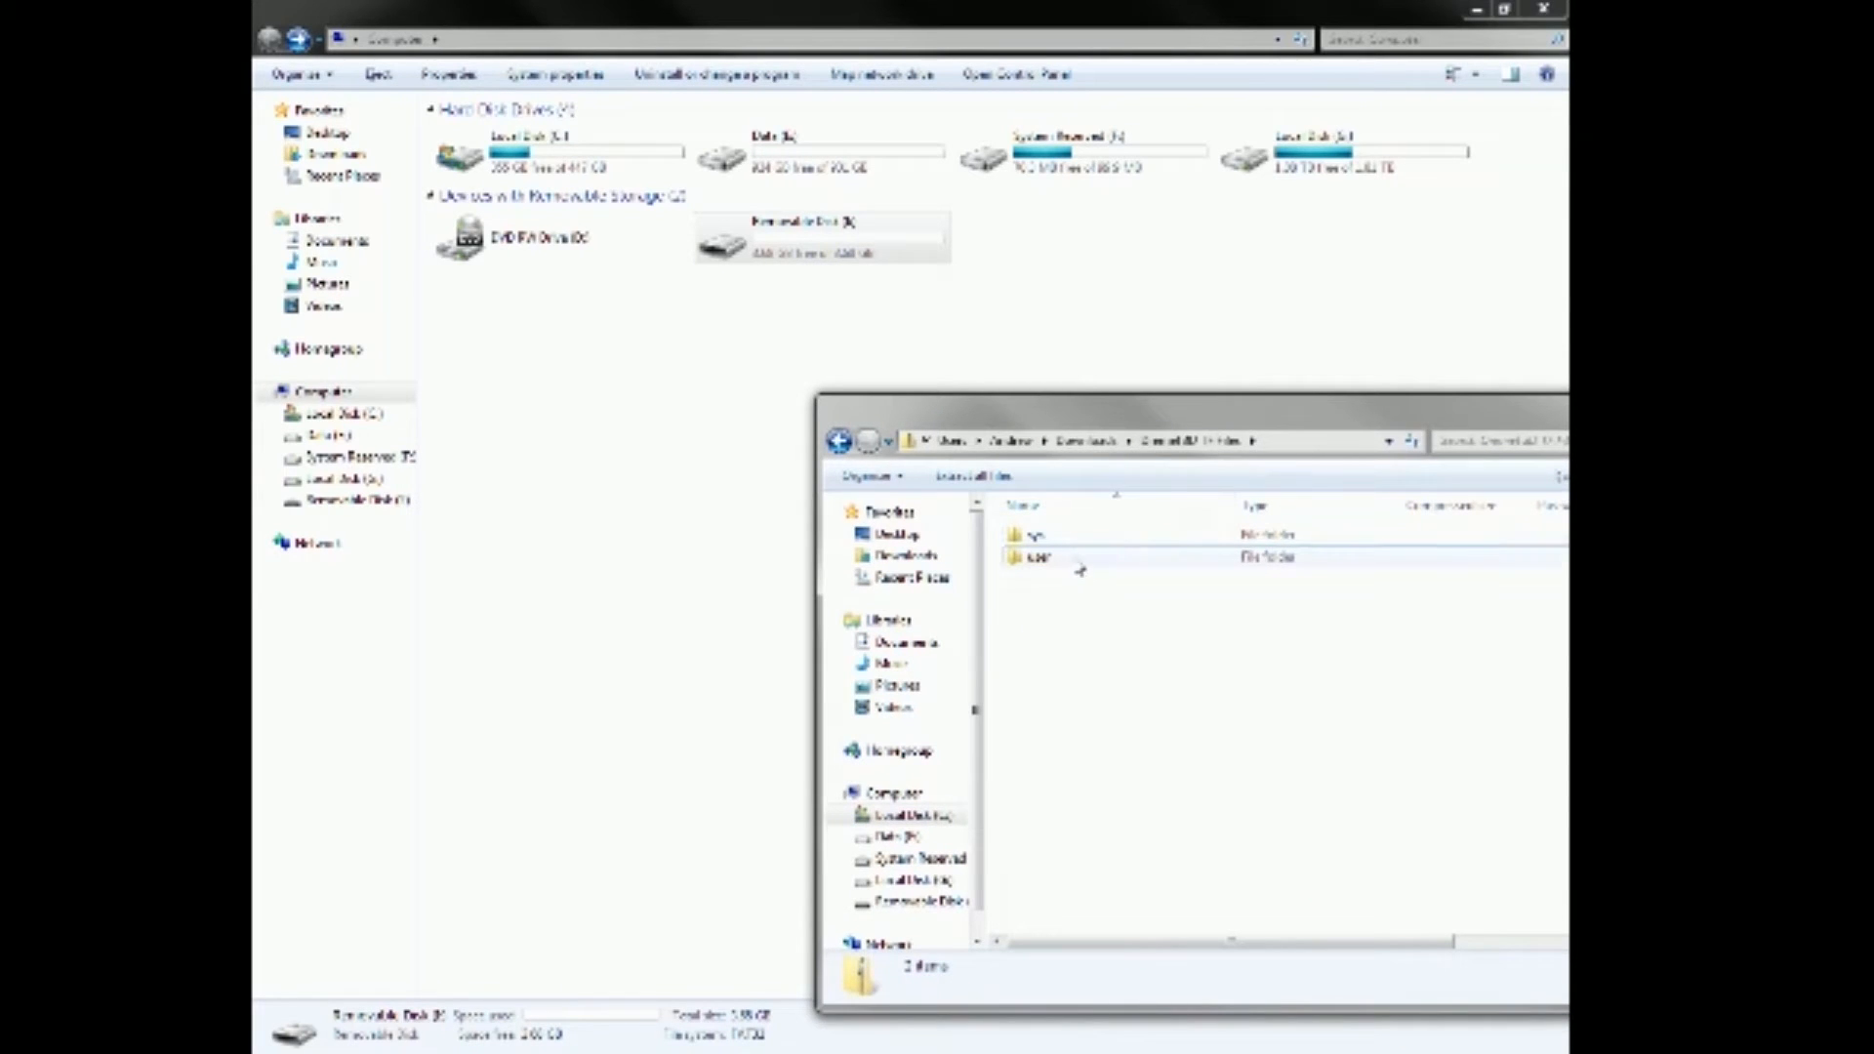
pyautogui.click(1041, 535)
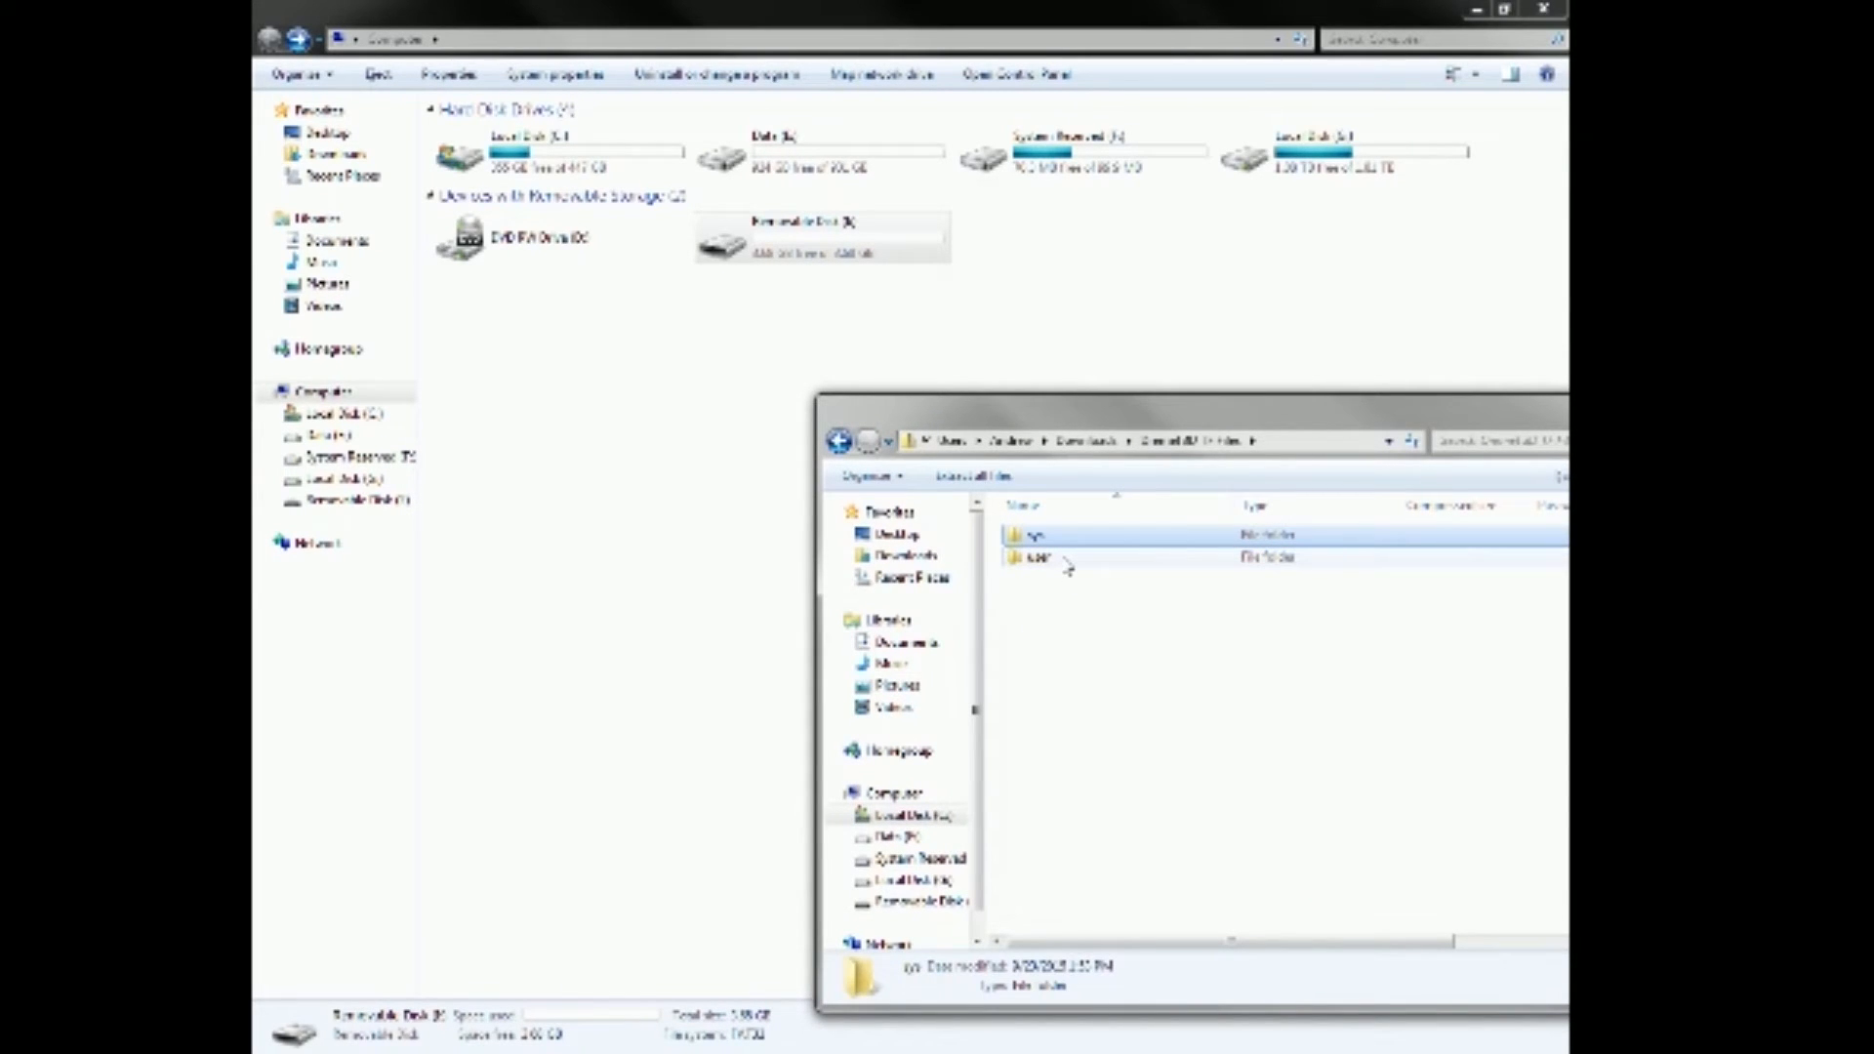